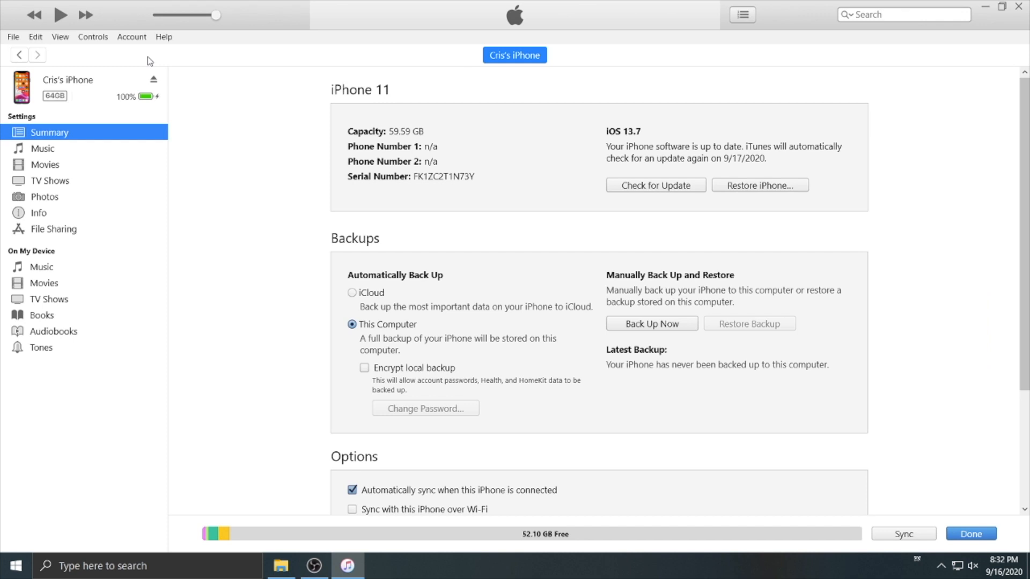
mouse_move(41, 196)
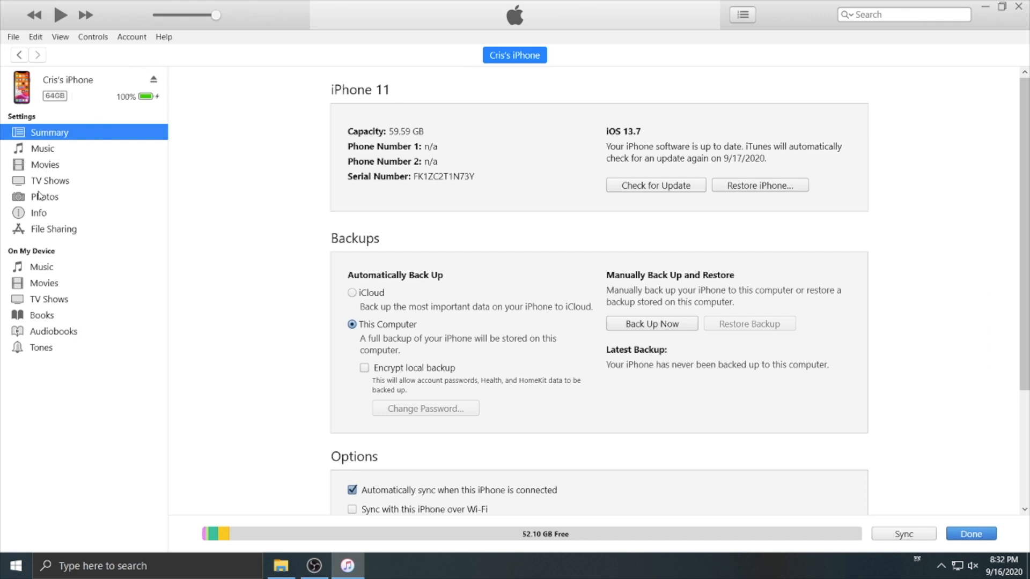
Enable Sync Photos for the iPhone with the iOS14 folder (5 photos) as the source
click(44, 196)
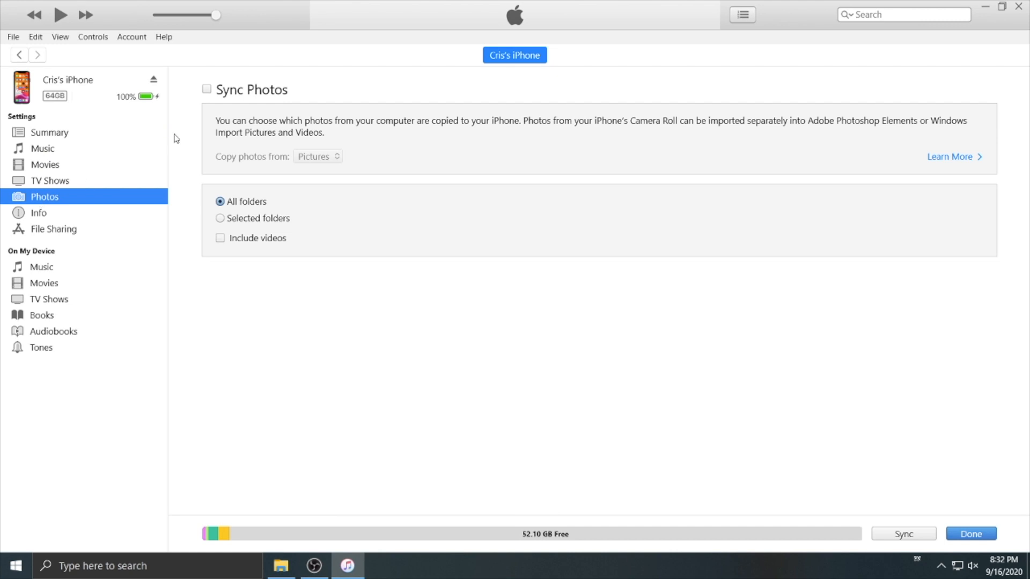
click(206, 89)
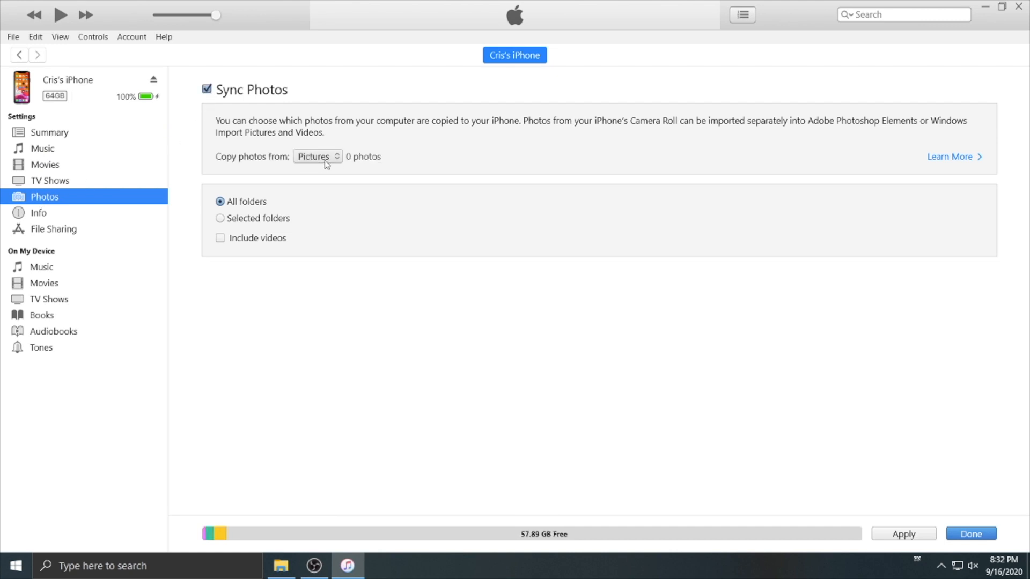
click(318, 157)
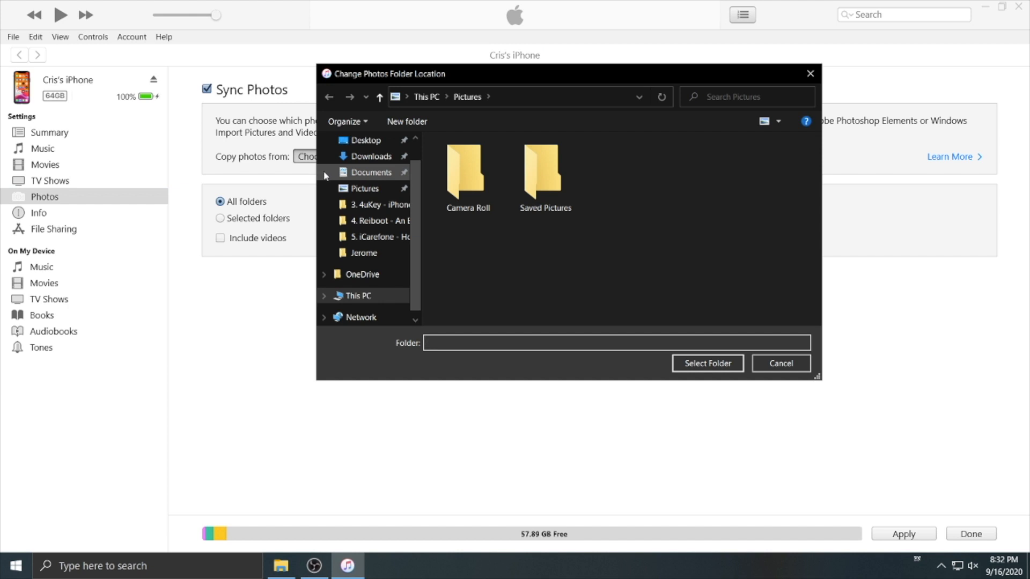
click(366, 140)
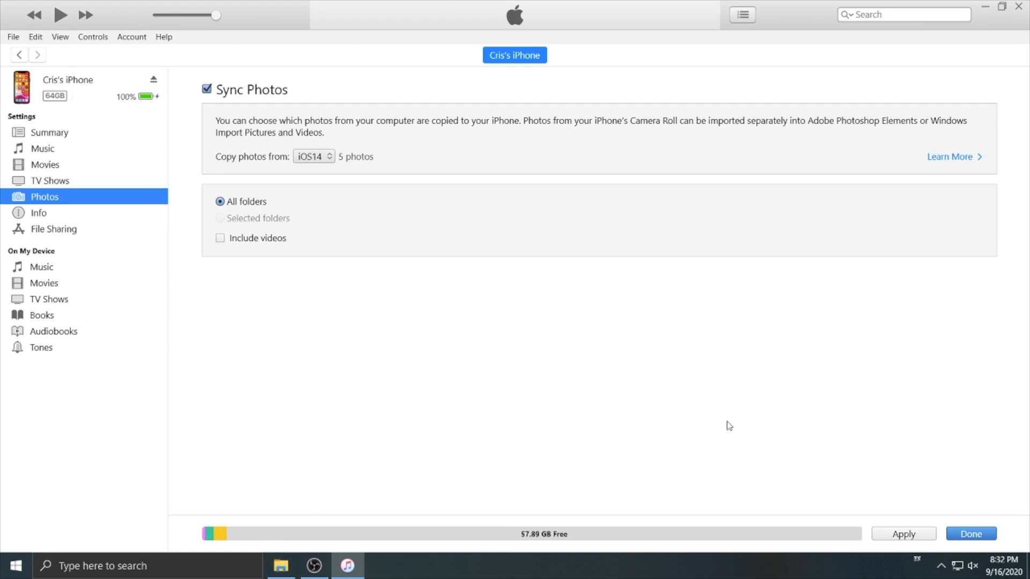
Apply the sync and confirm Remove and Sync to replace existing photos
click(904, 534)
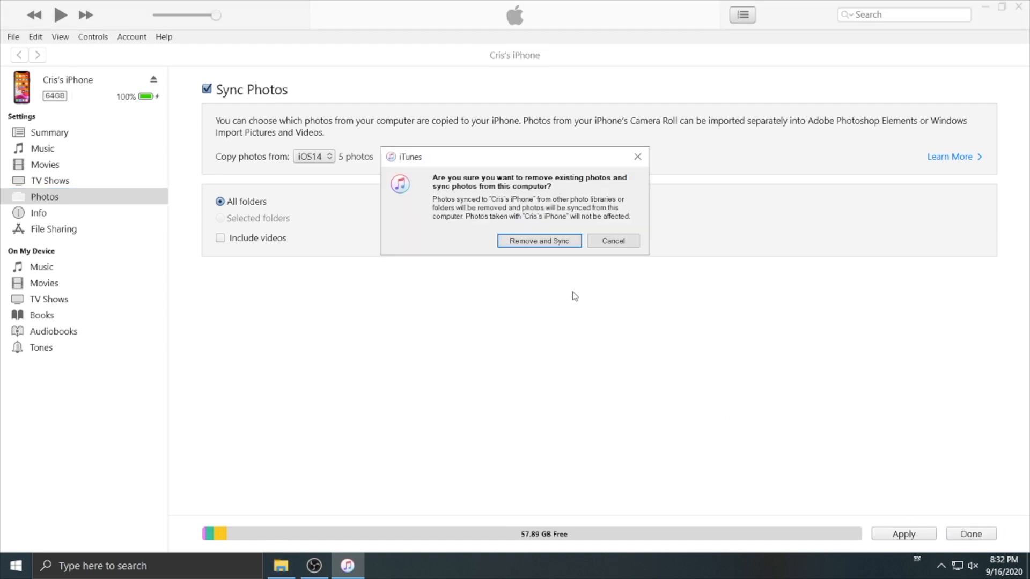
click(538, 241)
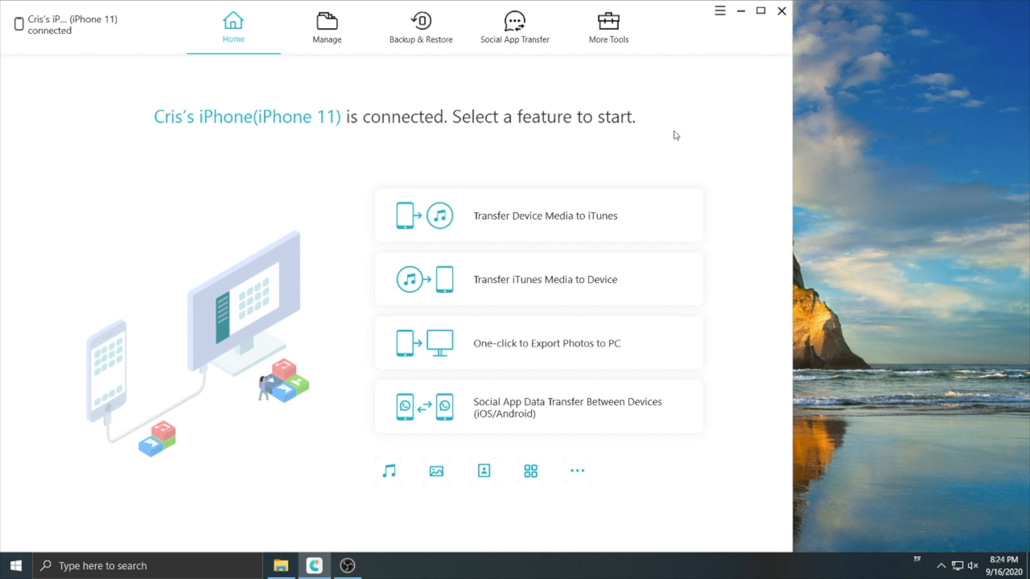
Go to Manage in iCareFone and begin a photo Import onto the iPhone
click(326, 26)
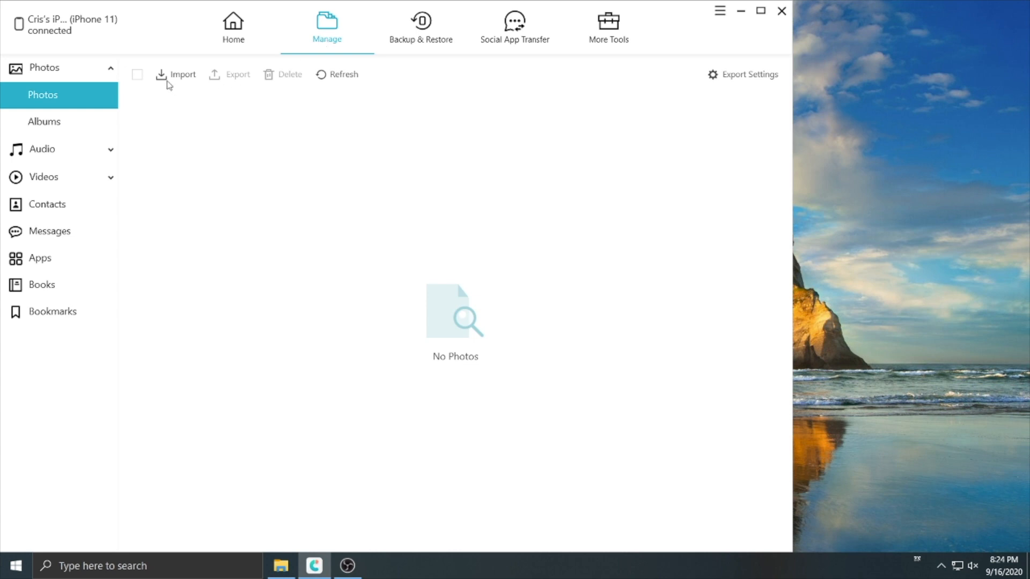
click(182, 74)
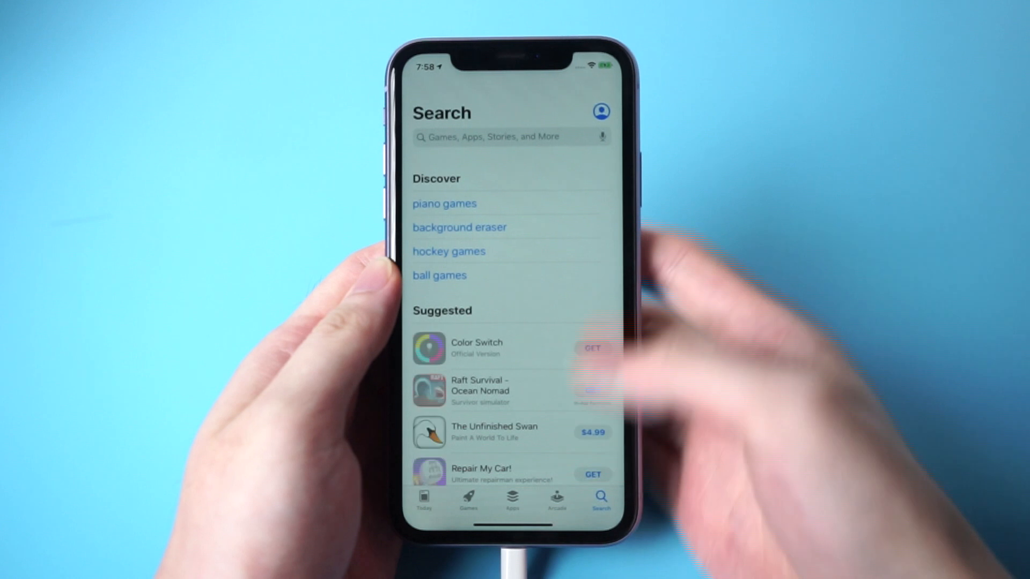
Search the App Store for 'icarefone' and get the iCareFone app
text(icarefone)
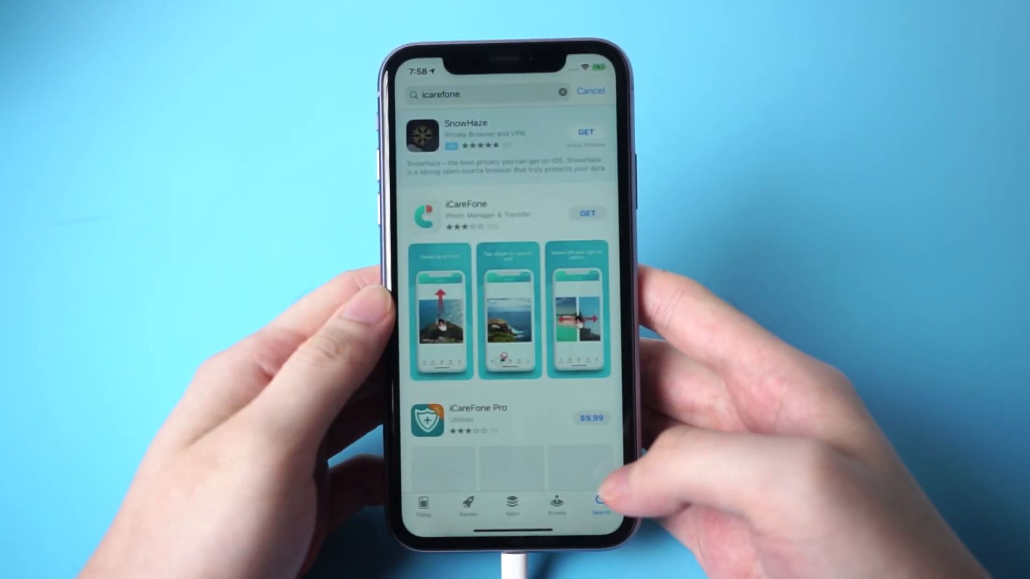
click(588, 213)
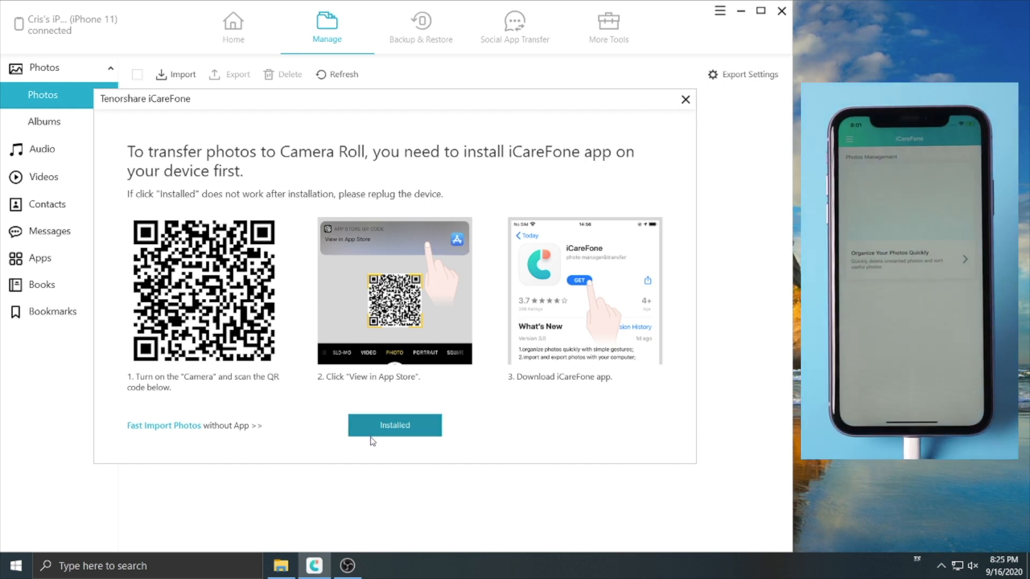
Confirm via Installed that the iCareFone companion app is on the iPhone
click(394, 425)
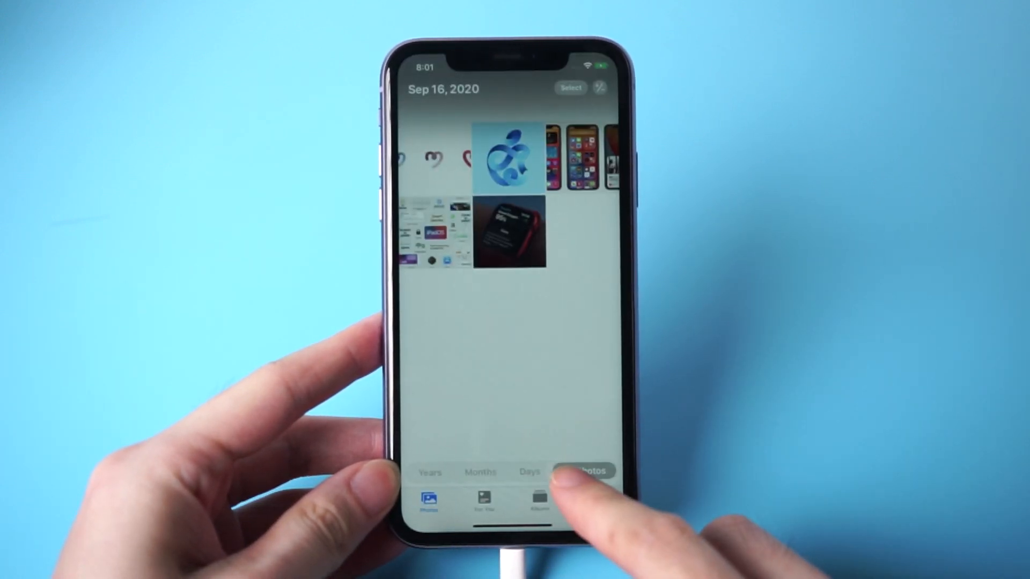
Enter Select mode in All Photos to act on the transferred Sep 16, 2020 pictures
click(570, 88)
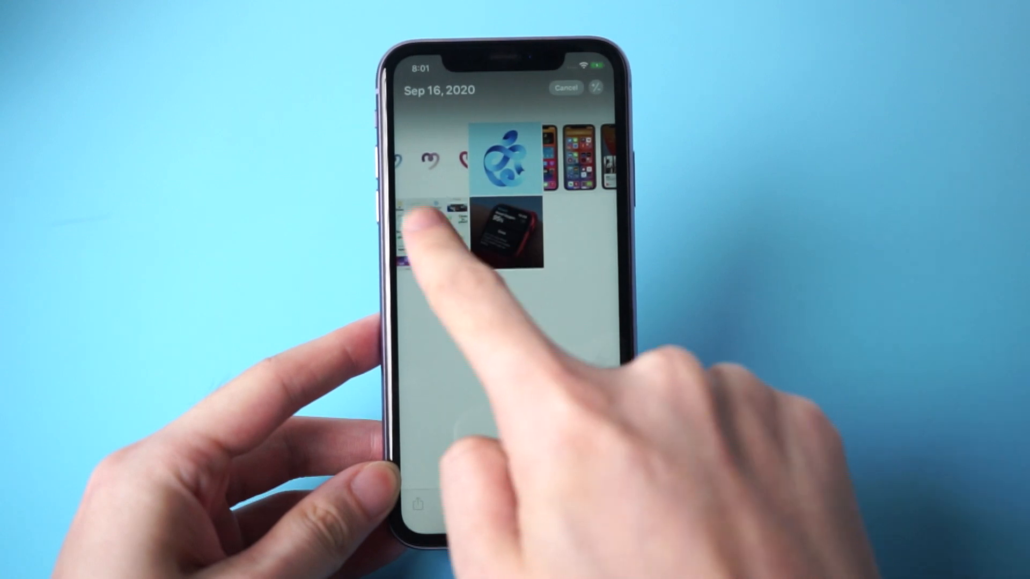